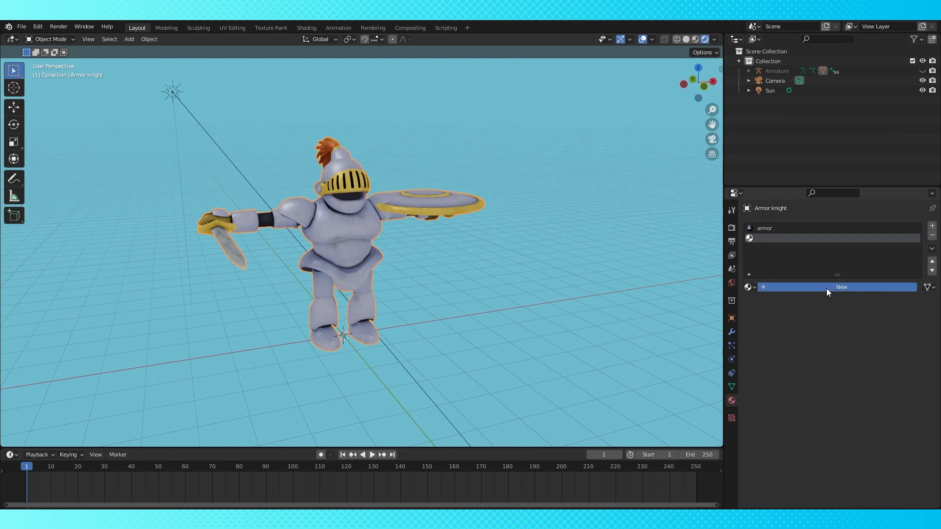
# - Create a new material, Material.001, in the knight's second material slot
pyautogui.click(840, 287)
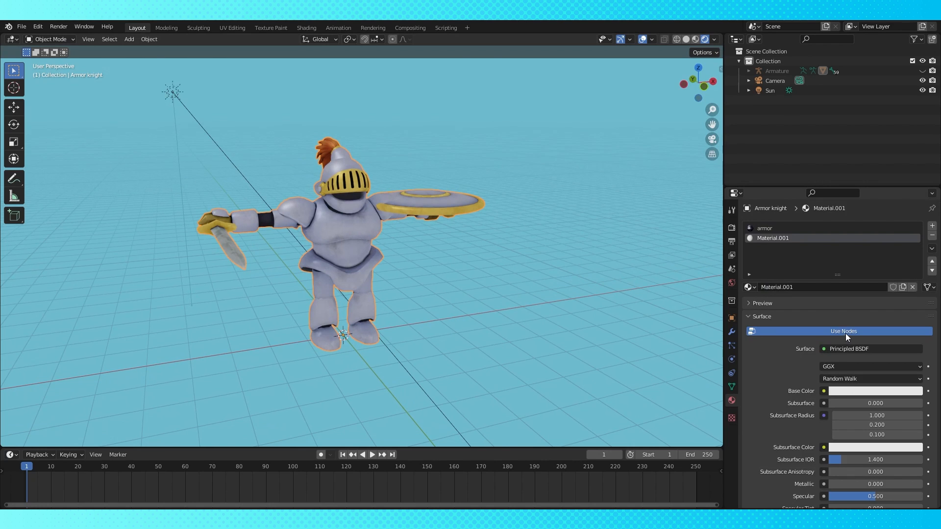
# - Switch Material.001's surface to Emission with black color and enable Backface Culling
pyautogui.click(870, 349)
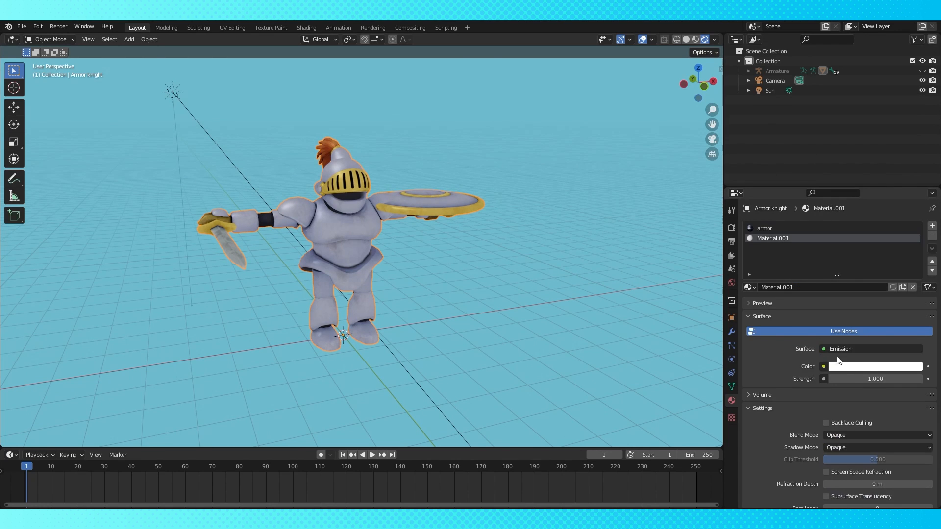
pyautogui.click(874, 366)
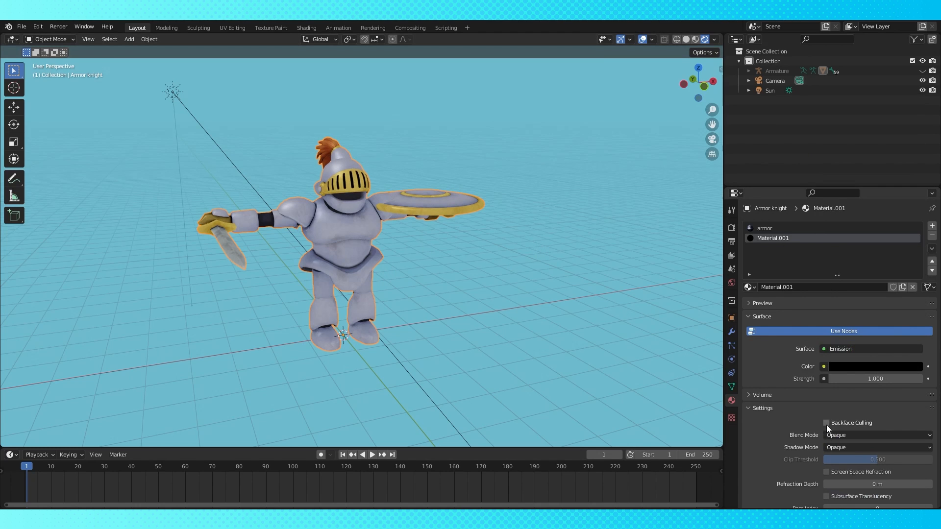
pyautogui.scroll(-3)
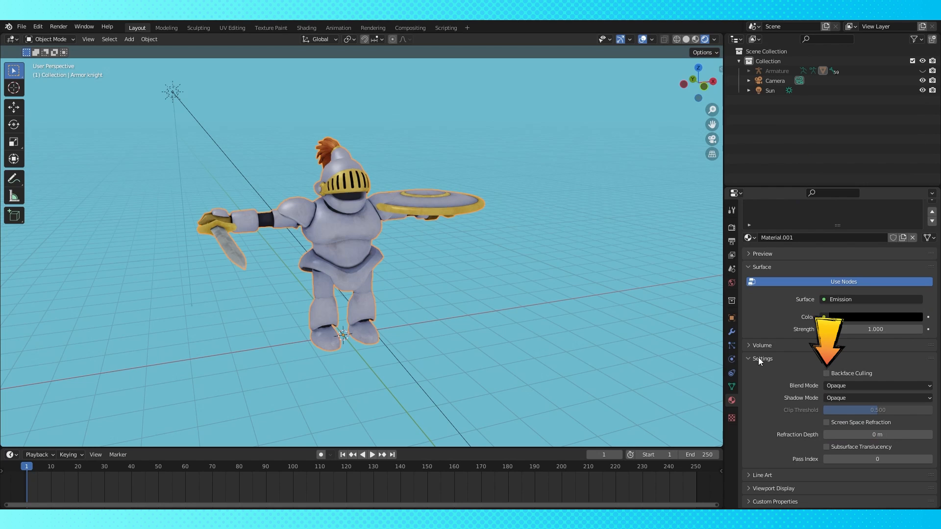
pyautogui.click(826, 373)
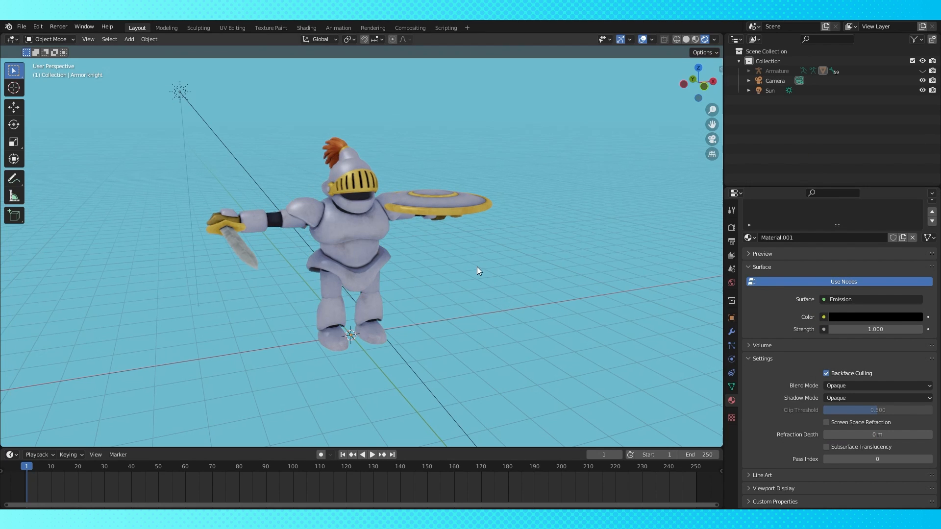
# - Add a Solidify modifier with Flip normals and material offset 1, checking the material slots
pyautogui.click(731, 331)
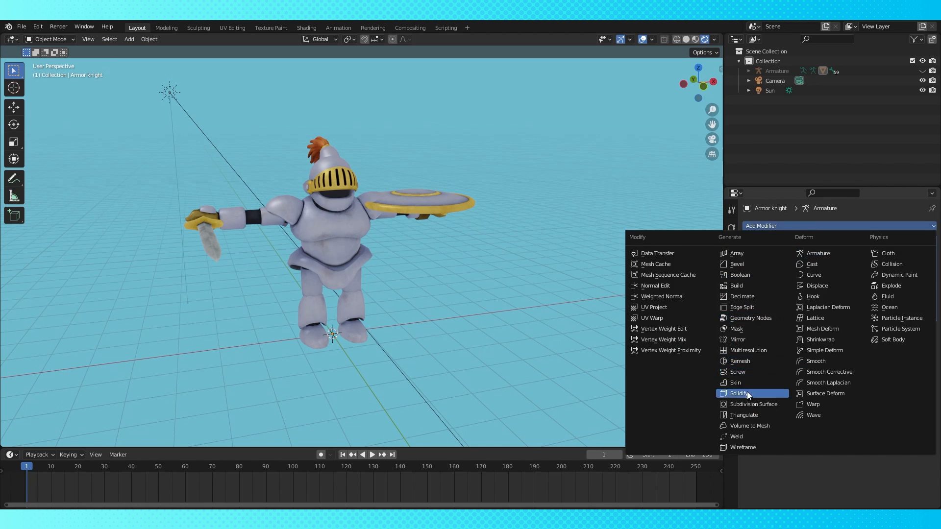
pyautogui.click(738, 393)
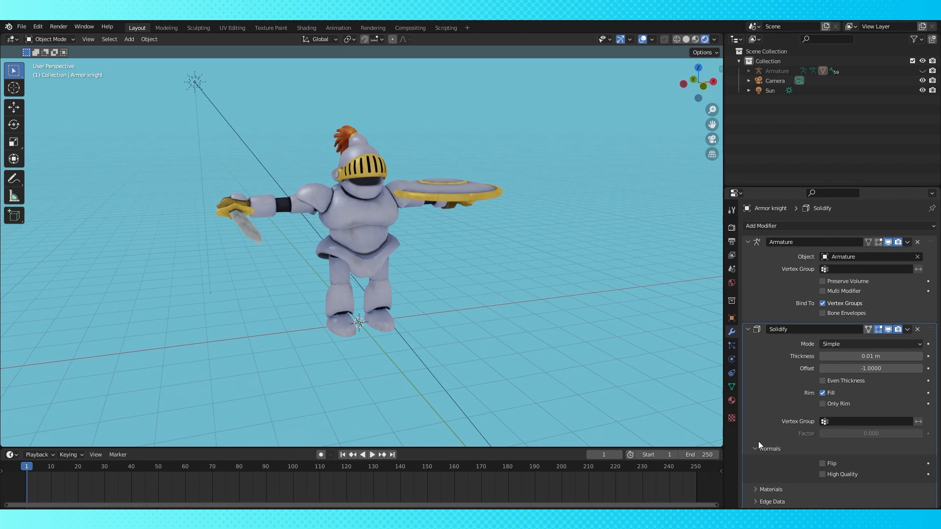
pyautogui.click(823, 463)
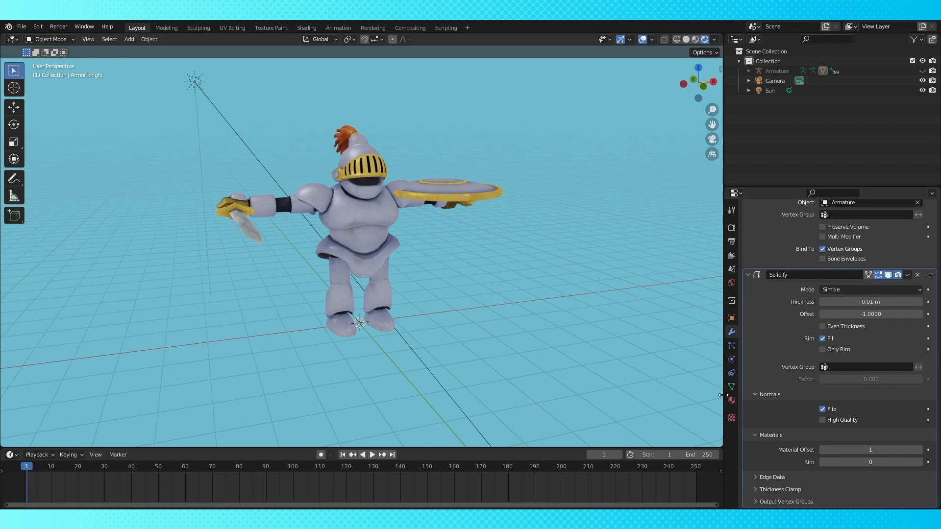
pyautogui.click(730, 399)
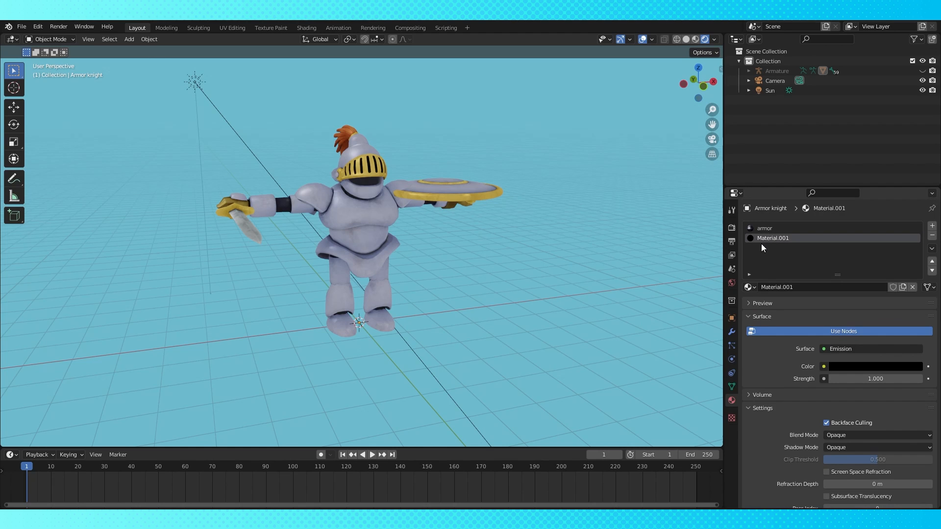
pyautogui.click(731, 331)
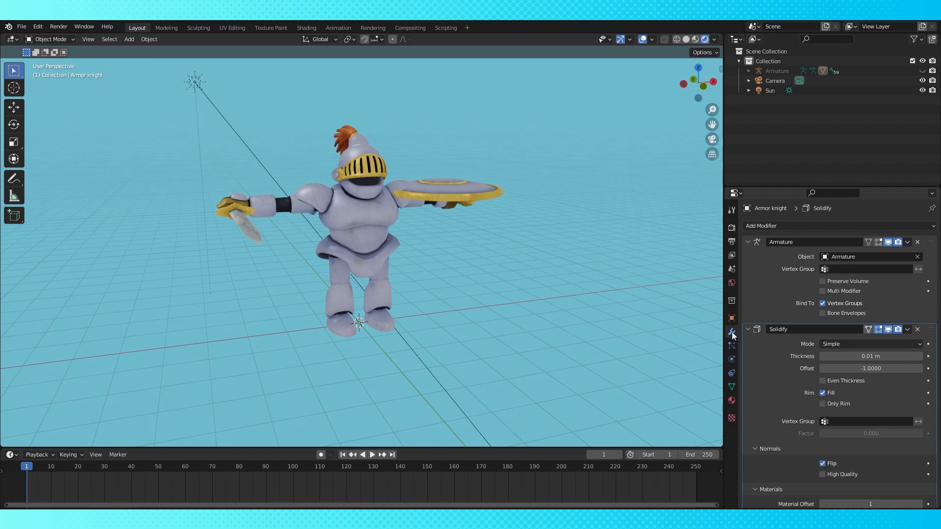
pyautogui.scroll(-3)
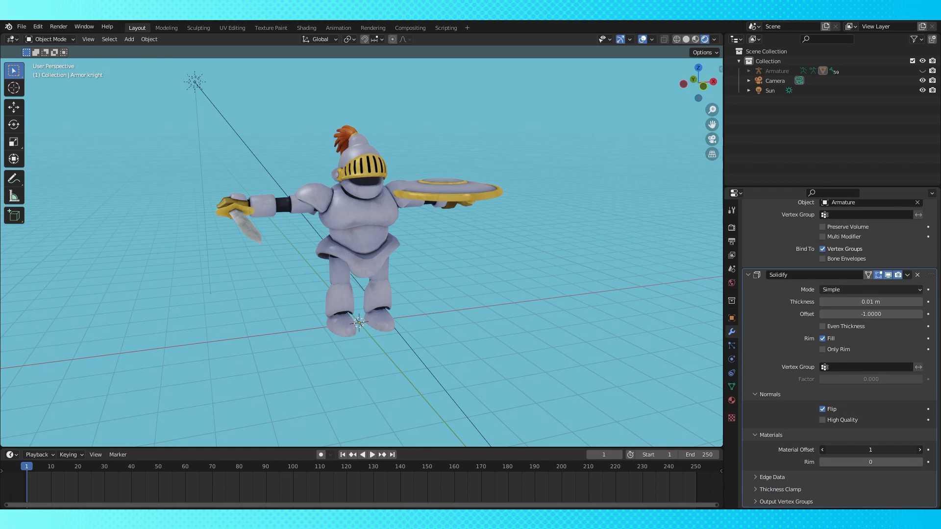
# - Raise the Solidify thickness to about 1.139 m to reveal a black outline
pyautogui.moveTo(869, 449); pyautogui.dragTo(900, 449)
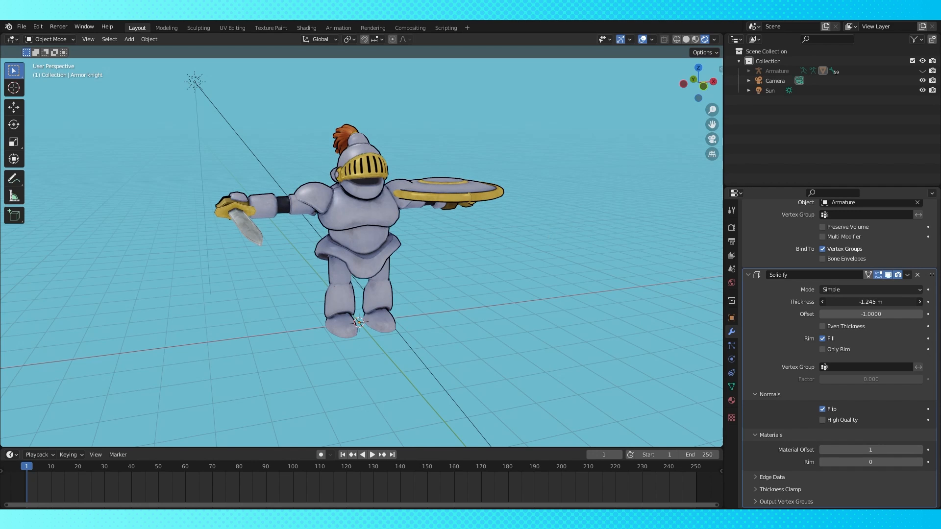
pyautogui.moveTo(863, 302); pyautogui.dragTo(876, 301)
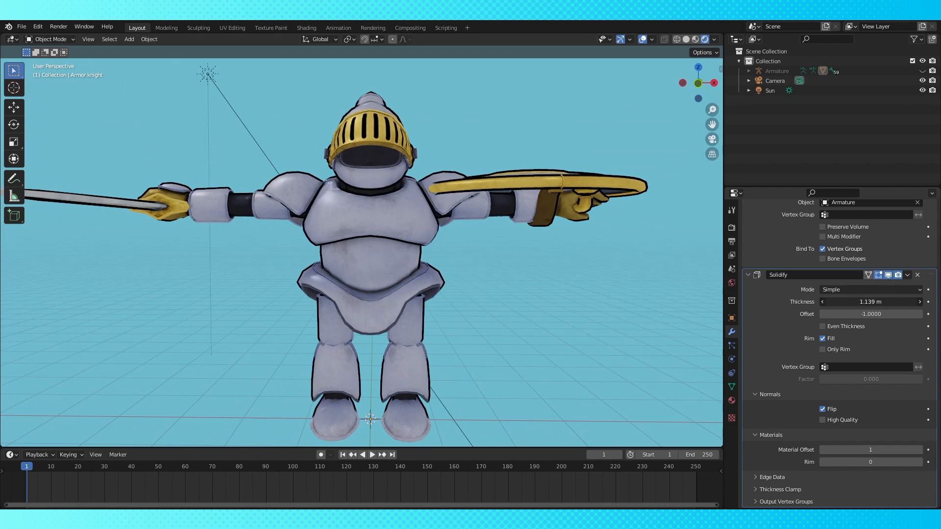
# - Inspect the mesh in Edit Mode and set Solidify thickness to about -3.631 m
pyautogui.press('Tab')
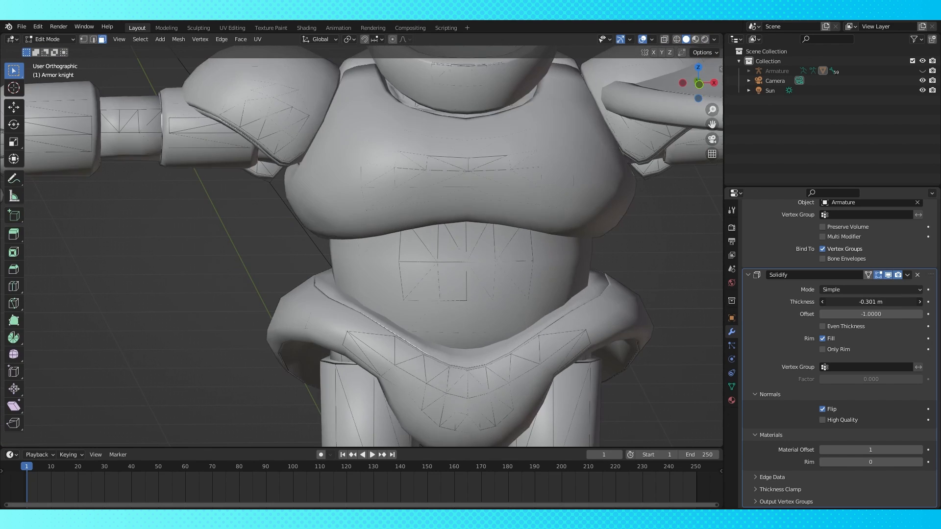
pyautogui.moveTo(870, 301); pyautogui.dragTo(857, 302)
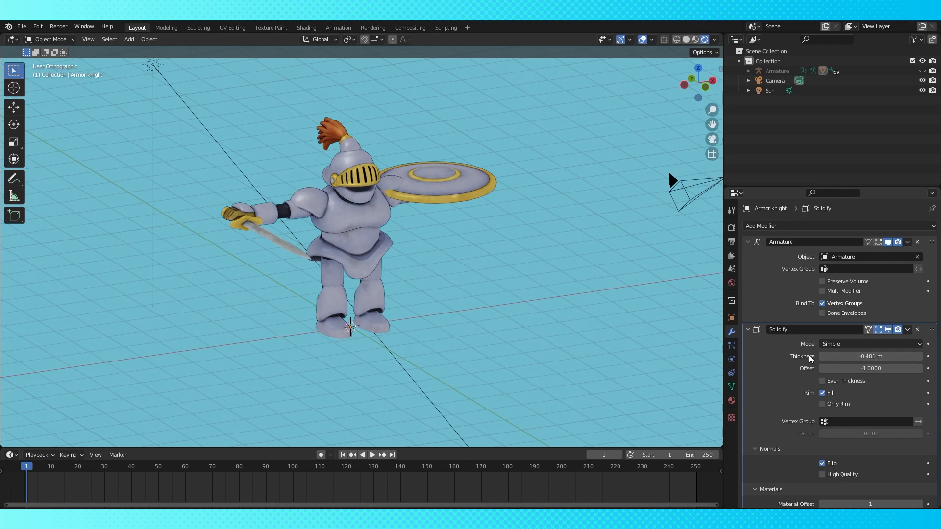
pyautogui.moveTo(870, 356); pyautogui.dragTo(822, 355)
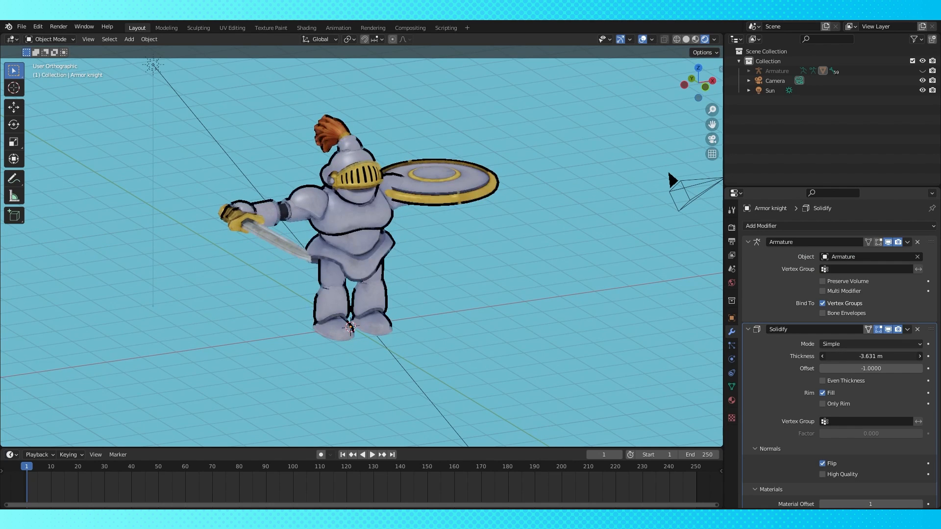